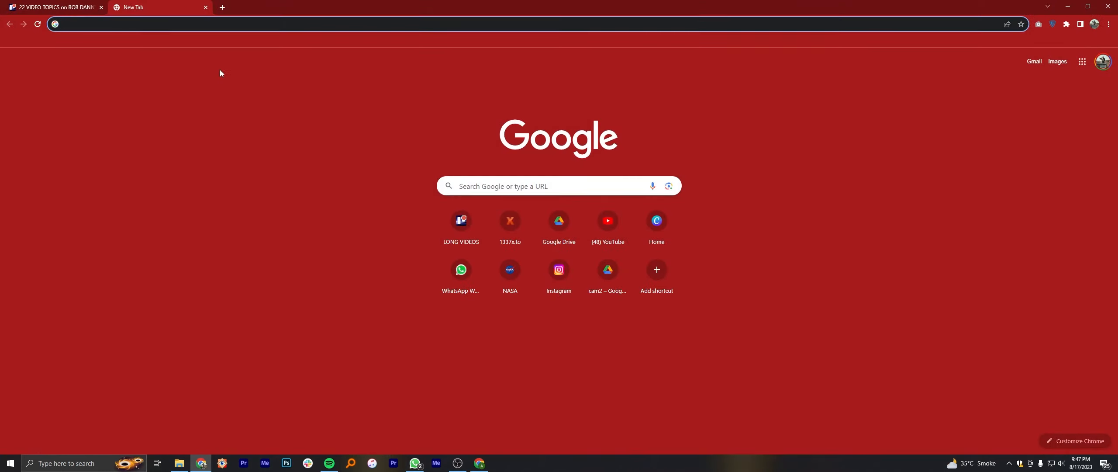
Step: Search Google for squarespace from the Chrome address bar
left_click(286, 24)
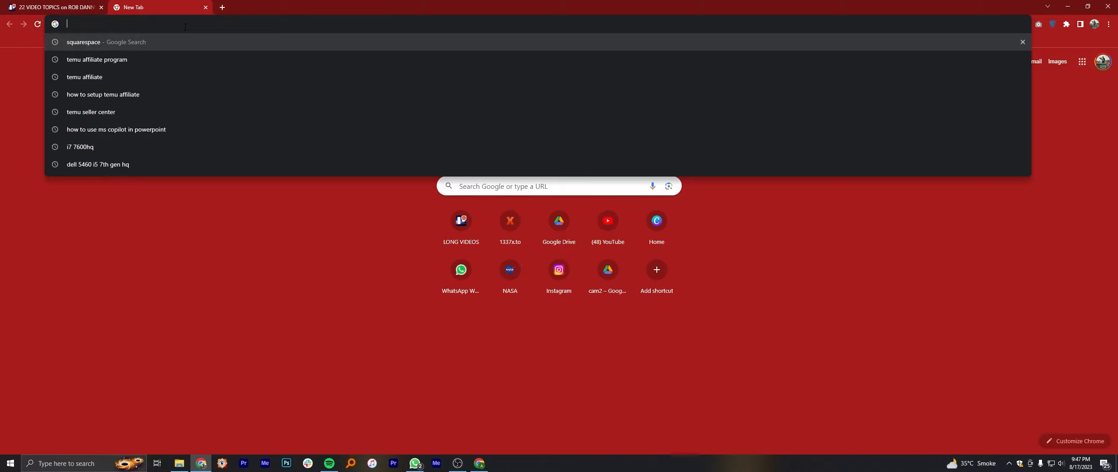
type("sua")
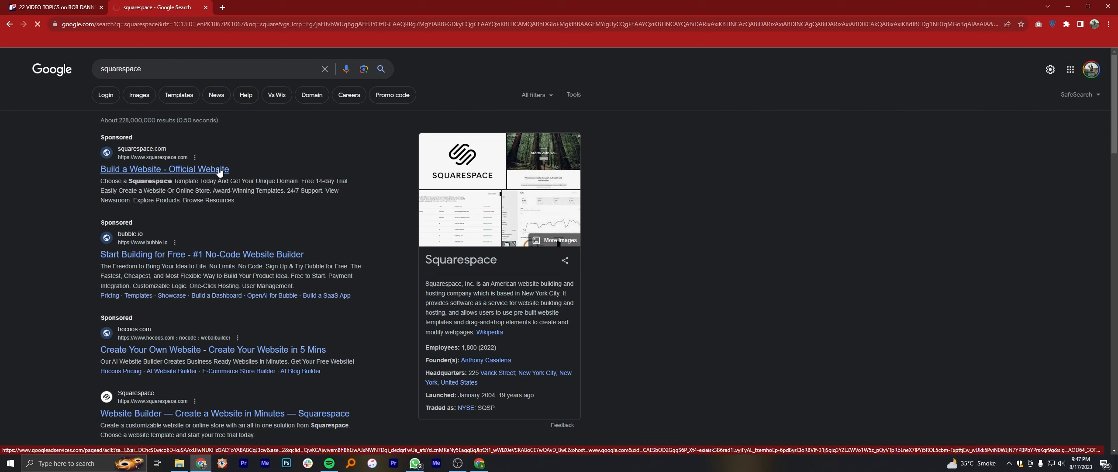
Step: Go to the official Squarespace site and choose GET STARTED to reach the templates page
left_click(165, 168)
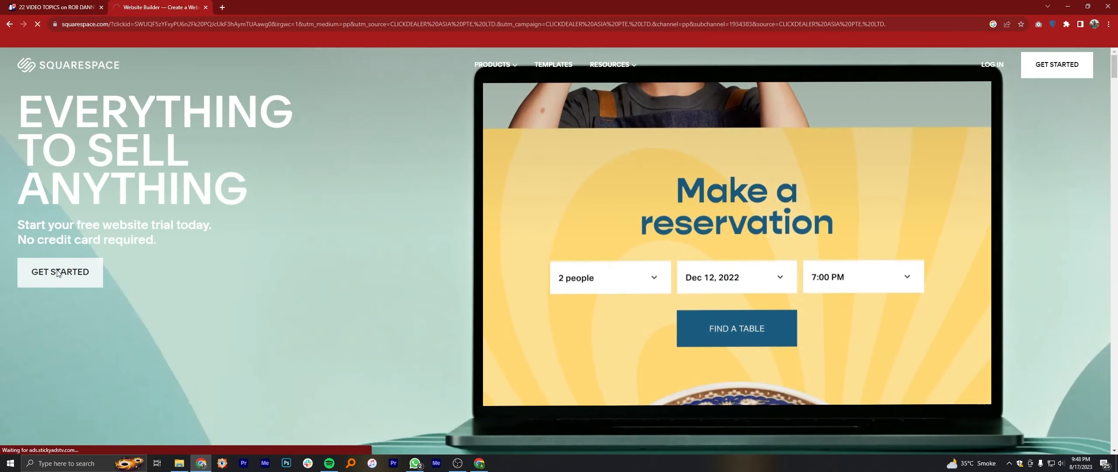
left_click(553, 65)
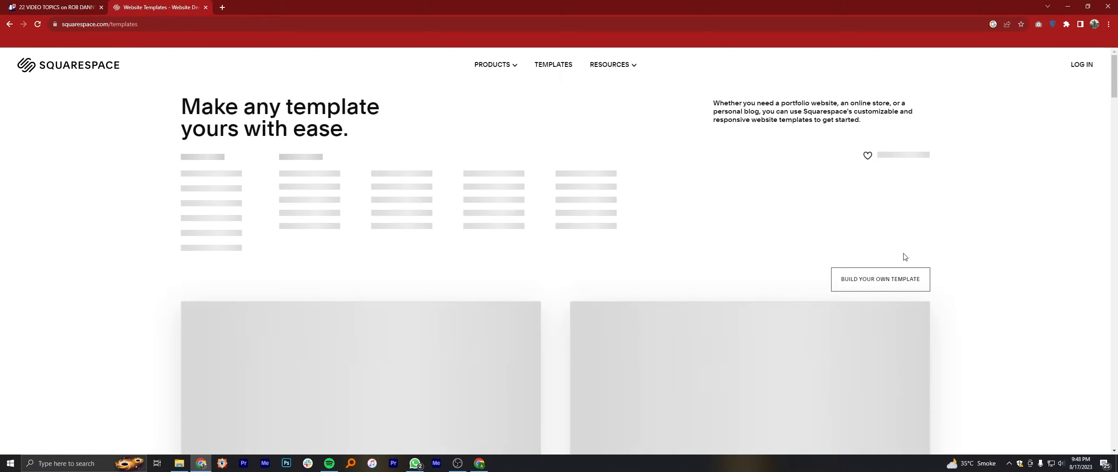
Step: Describe the site as Photography and accept the default top goals in the template questionnaire
left_click(879, 279)
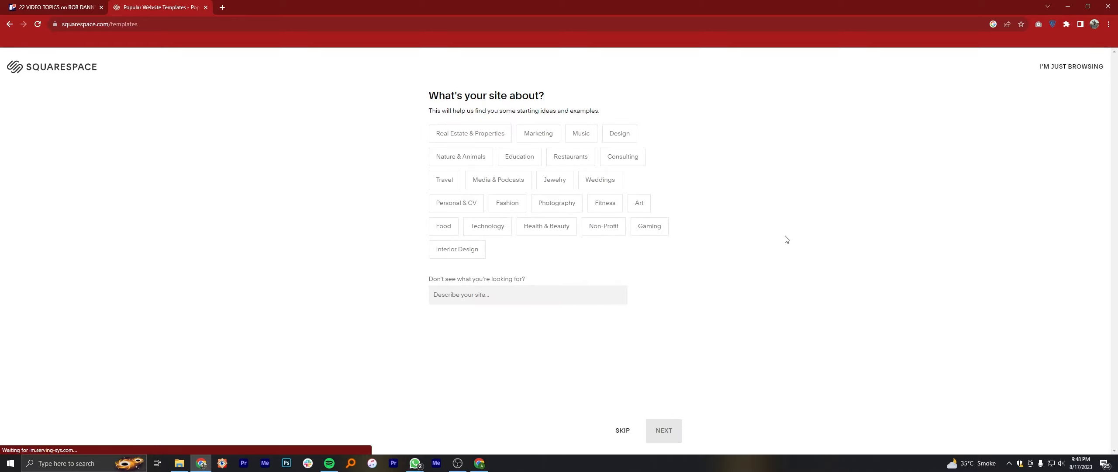
mouse_move(519, 157)
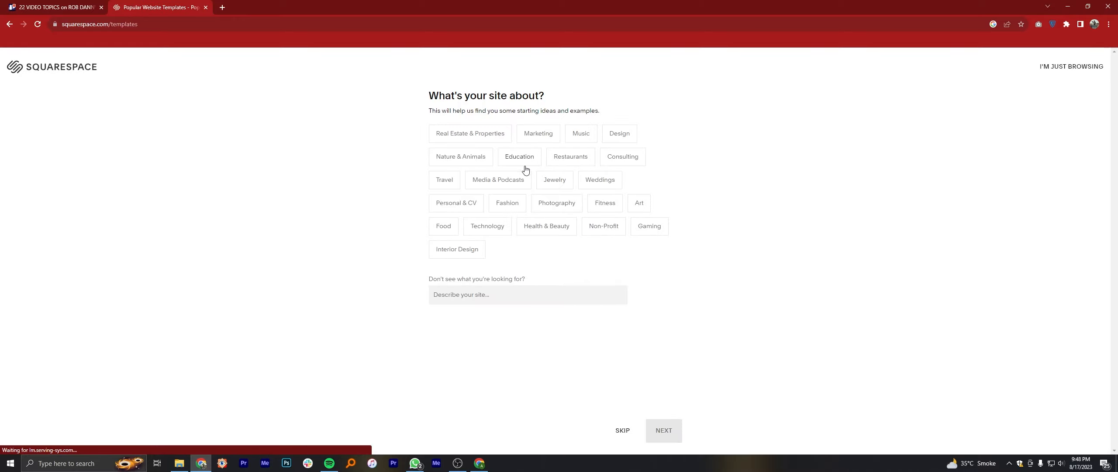
type("PH")
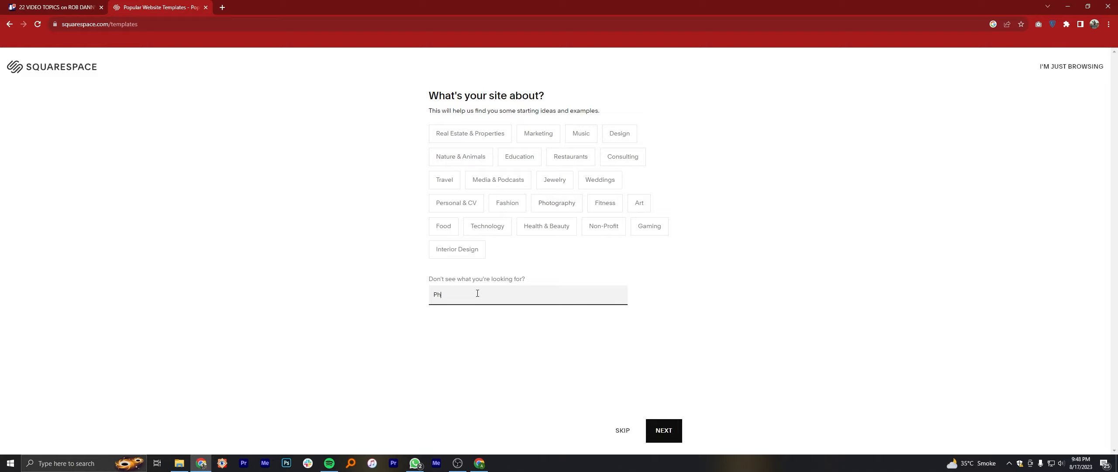
type("Photogr")
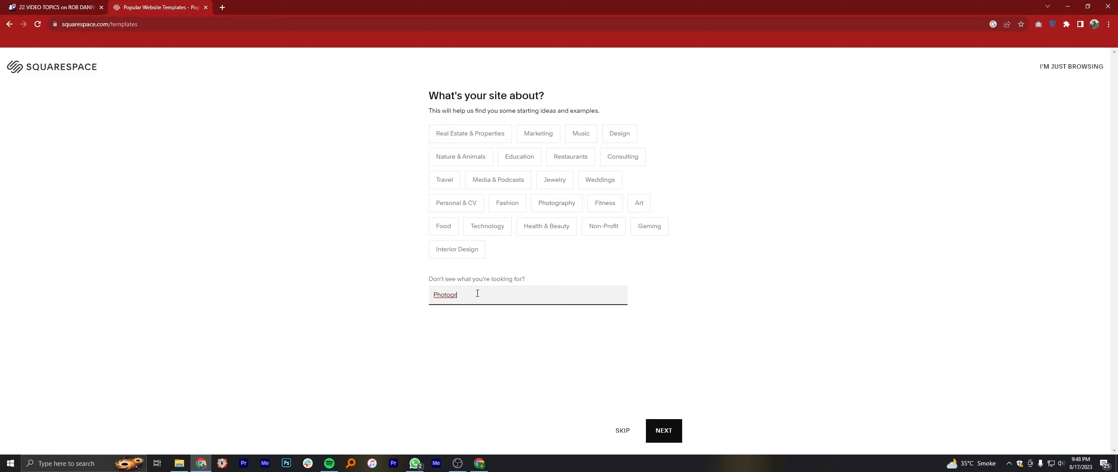
left_click(663, 430)
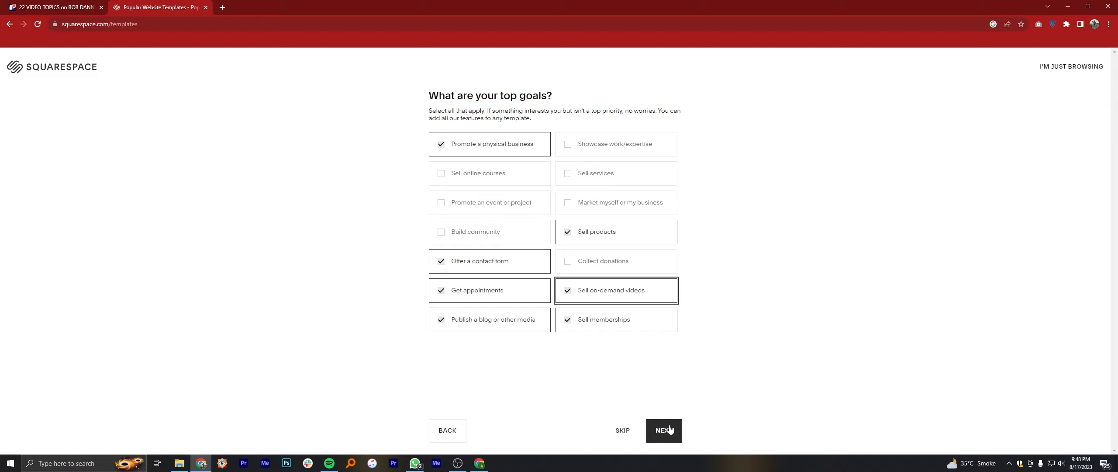
left_click(662, 430)
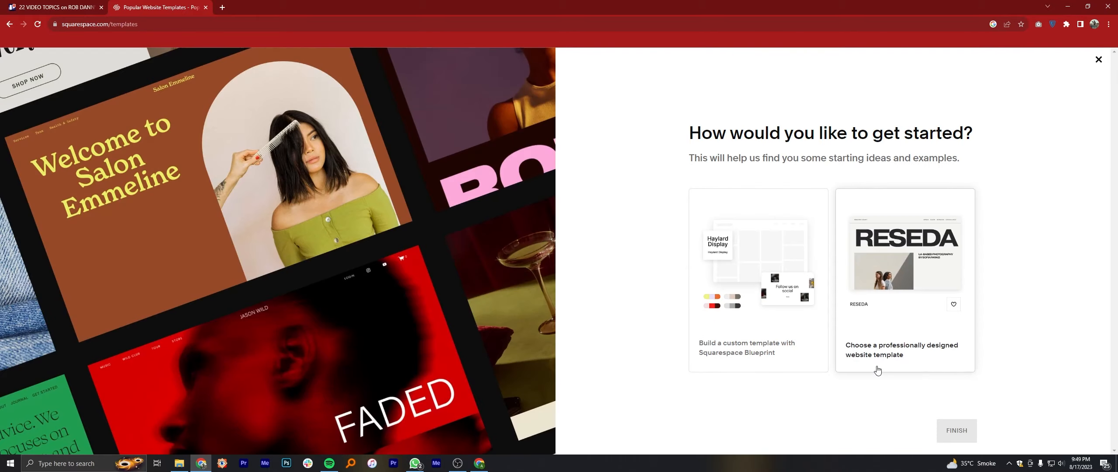
mouse_move(920, 339)
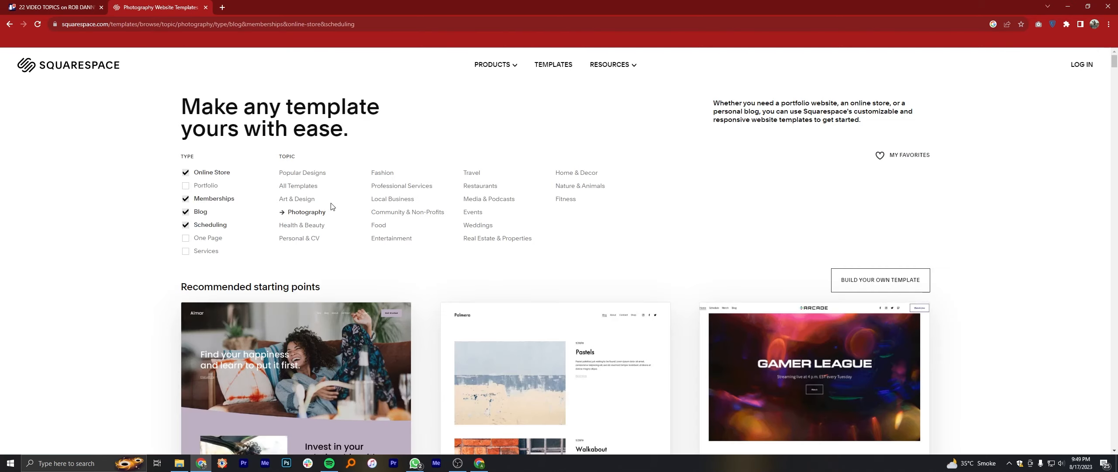
Step: Scroll the recommended photography templates down to the Almar template
scroll("down", 3)
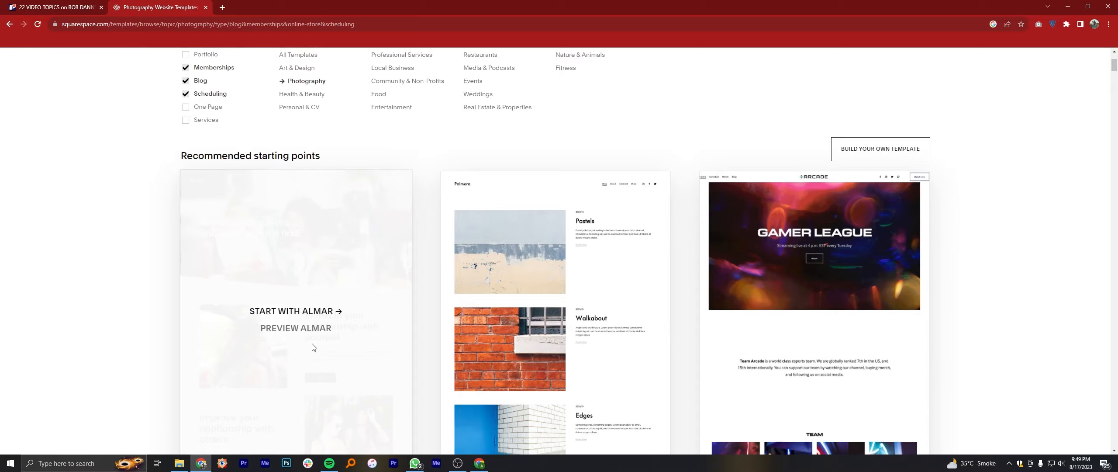
scroll("down", 3)
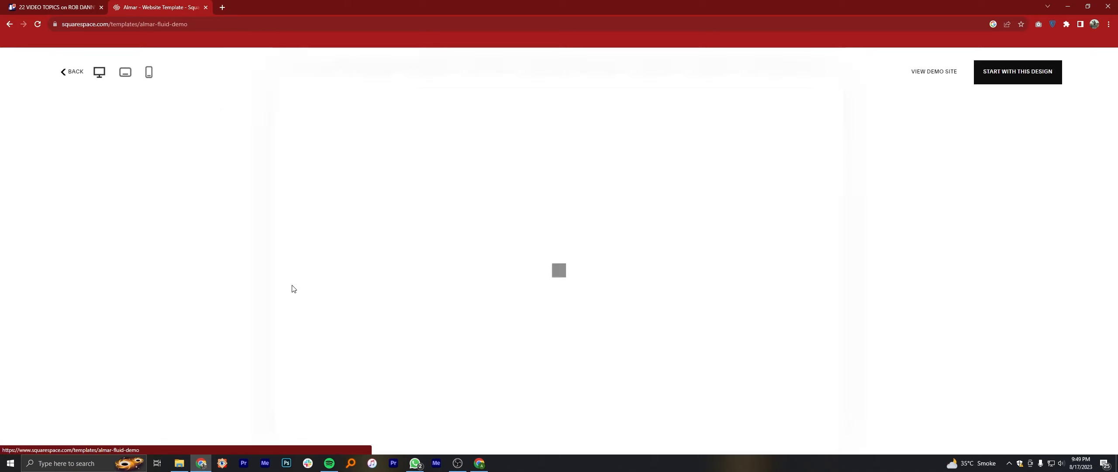
Step: Start a new site with the Almar design and sign in with the Google account
left_click(72, 71)
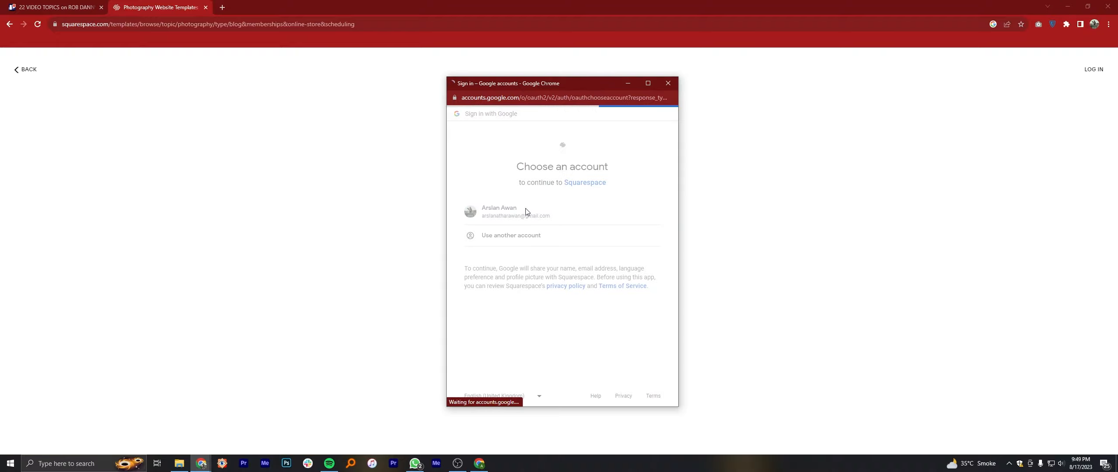
left_click(499, 210)
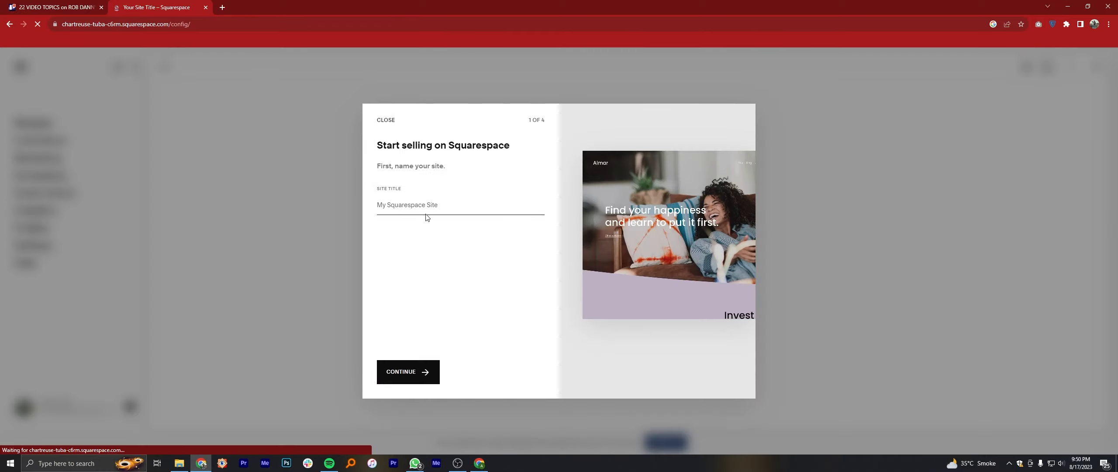
Step: Title the site NexGen Photography and finish the setup slides to reach the dashboard
left_click(403, 371)
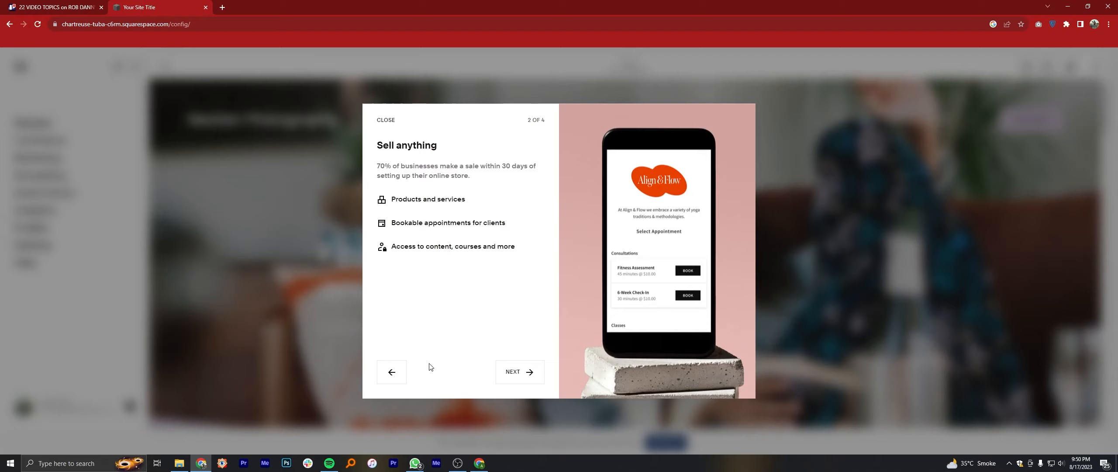
mouse_move(520, 371)
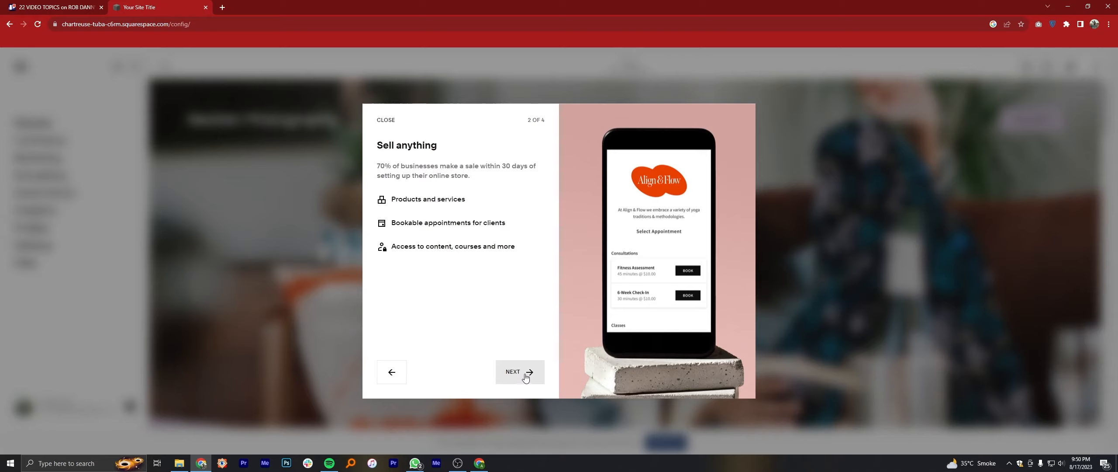
left_click(519, 371)
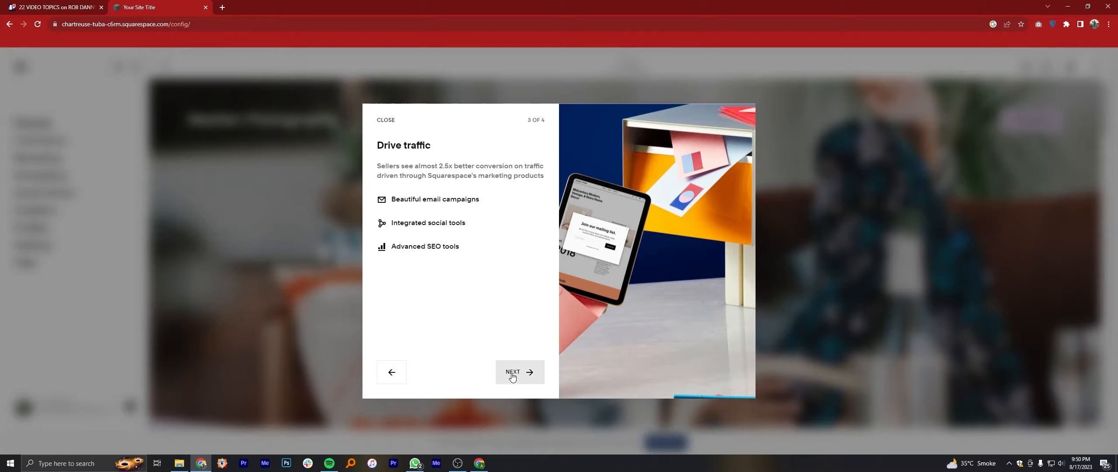
left_click(386, 120)
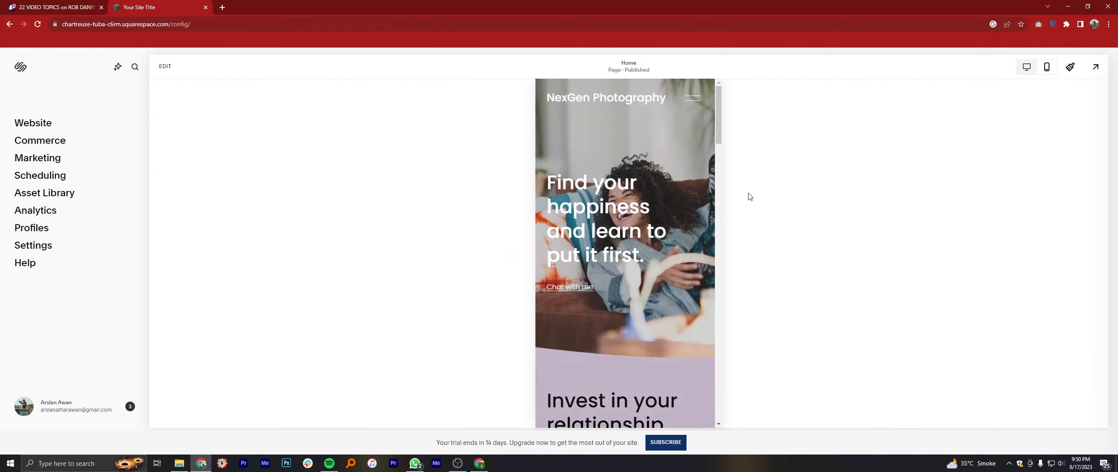
Step: Look through the home page preview, then bring up the site-wide Site Styles settings
scroll("down", 3)
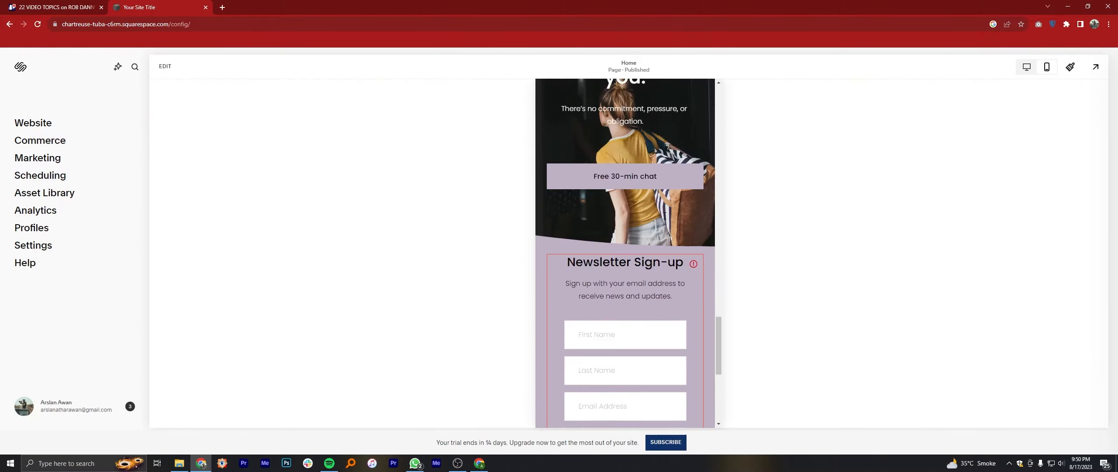
scroll("up", 3)
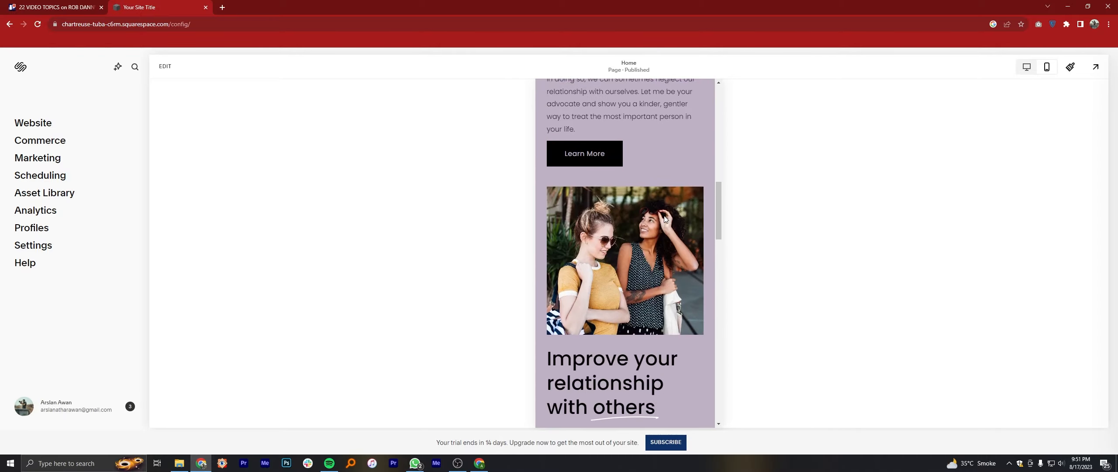
left_click(1070, 66)
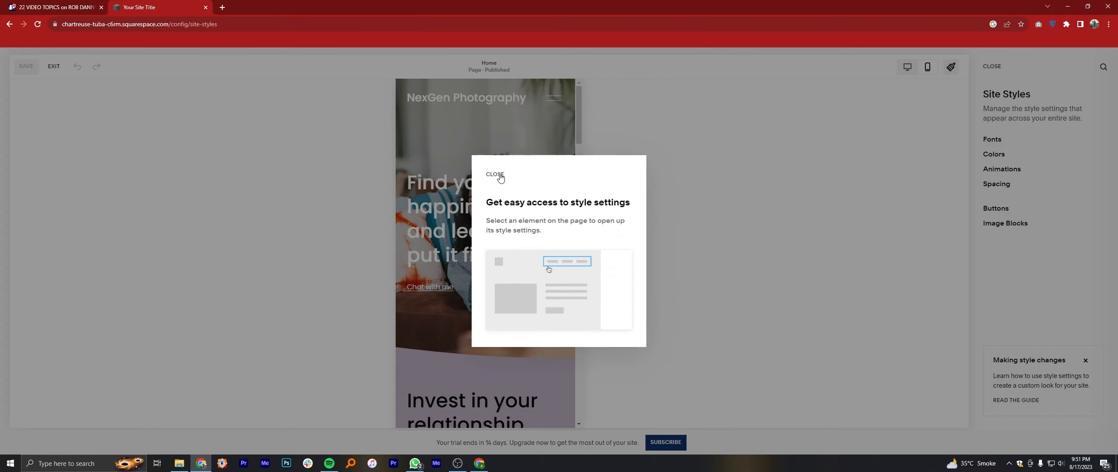
Step: Dismiss the style tip, enter the page editor past the Fluid Engine intro, and go to Subscribe
left_click(496, 174)
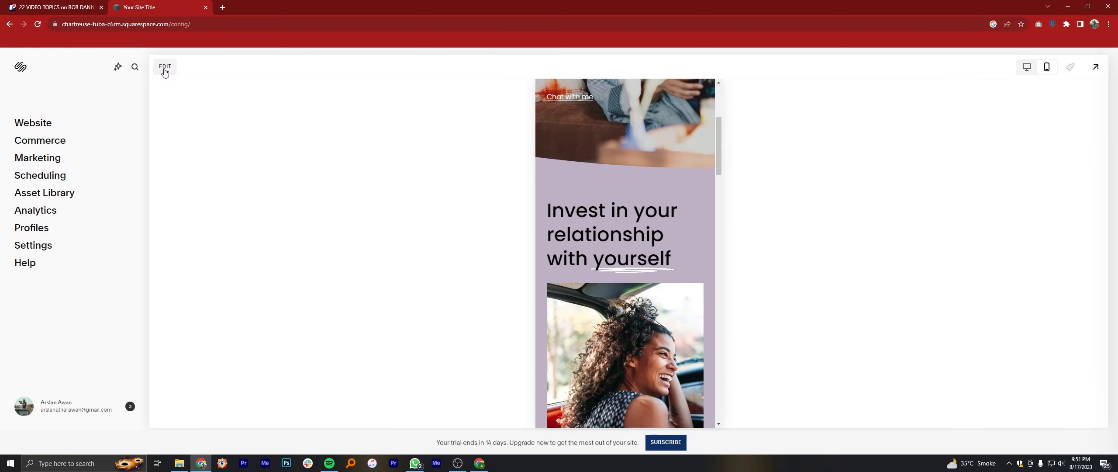
left_click(165, 67)
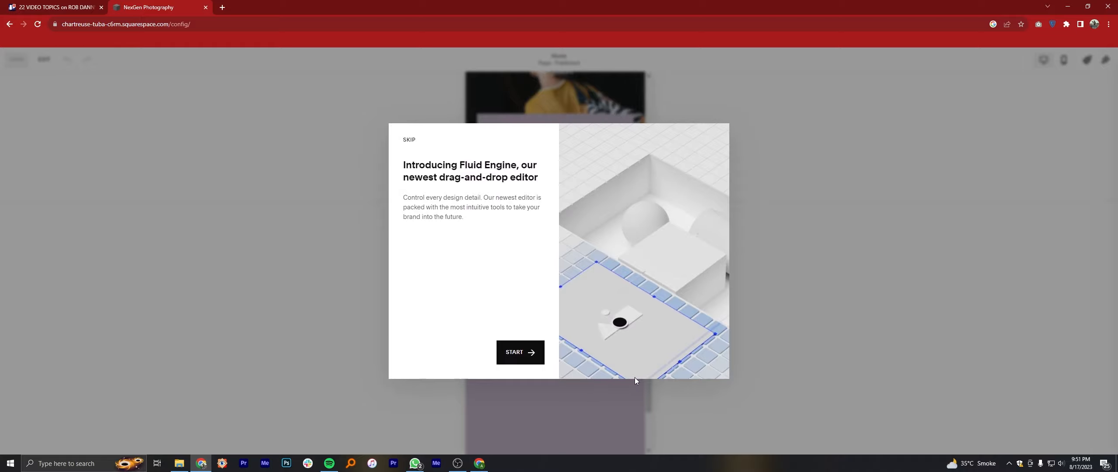
left_click(409, 139)
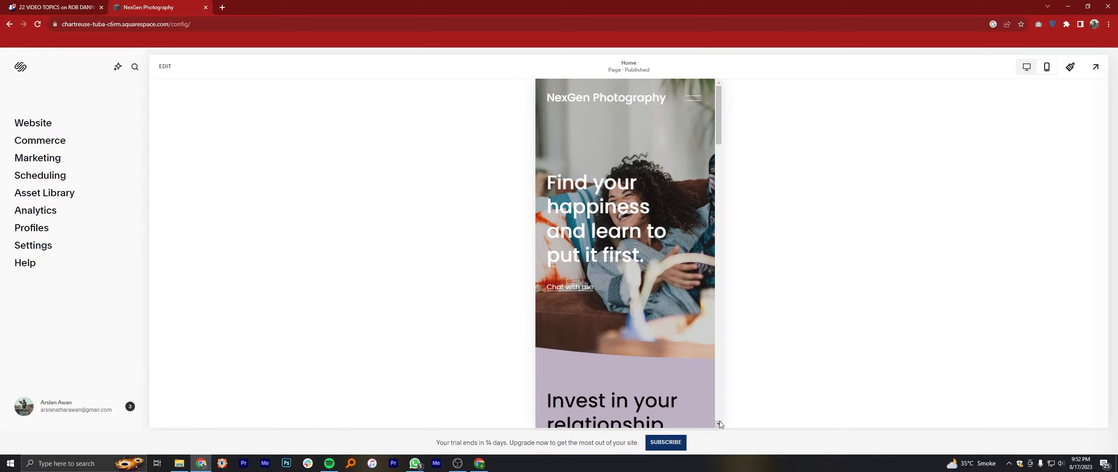
left_click(665, 442)
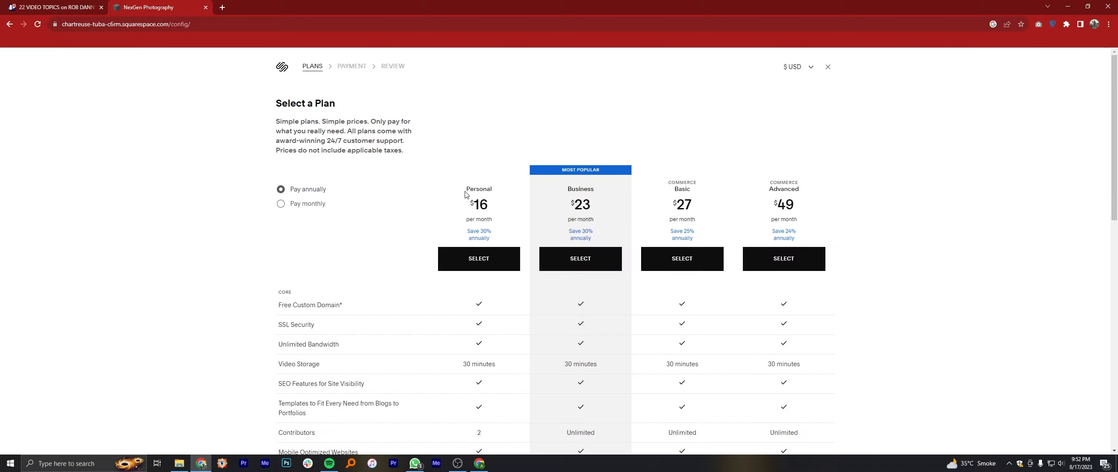
mouse_move(577, 198)
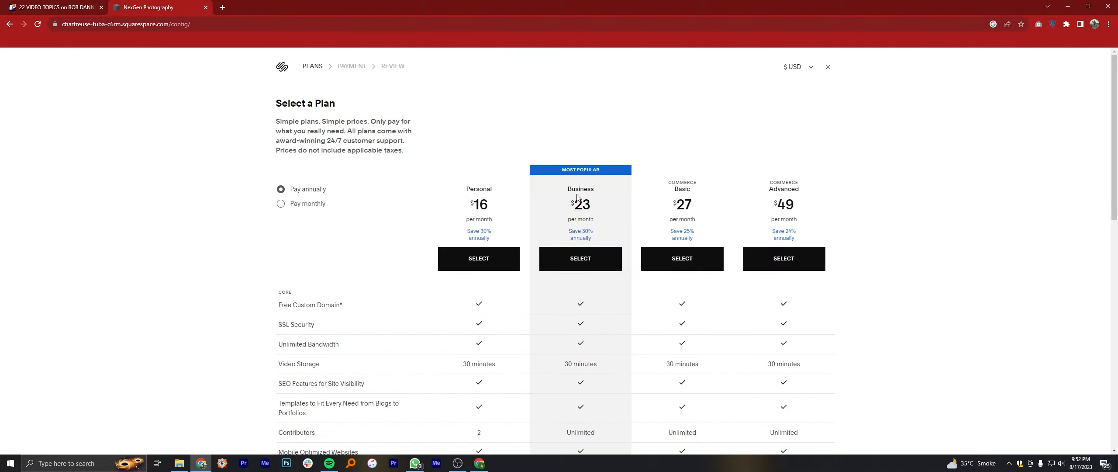
Step: Switch the plans to monthly billing: Personal $23, Business $33, Commerce Basic $36, Advanced $65
scroll("down", 3)
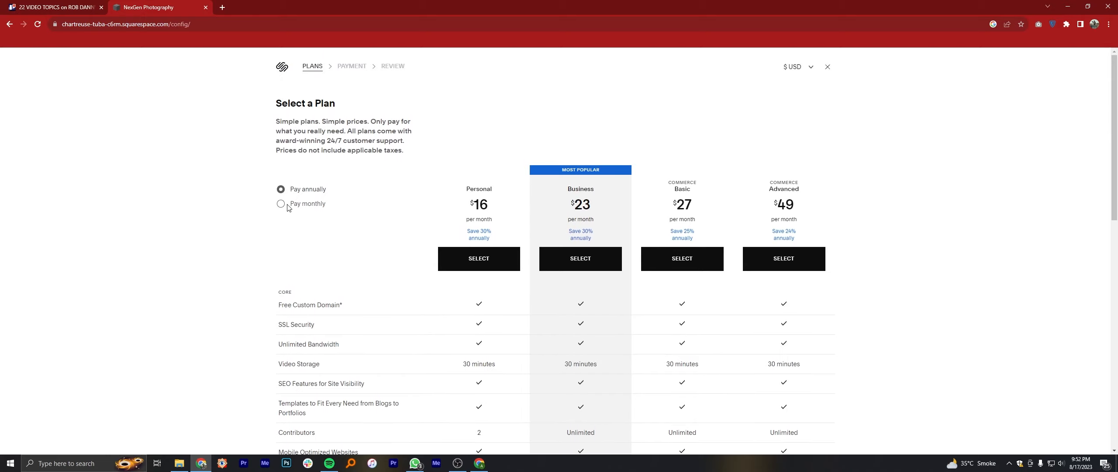
left_click(281, 213)
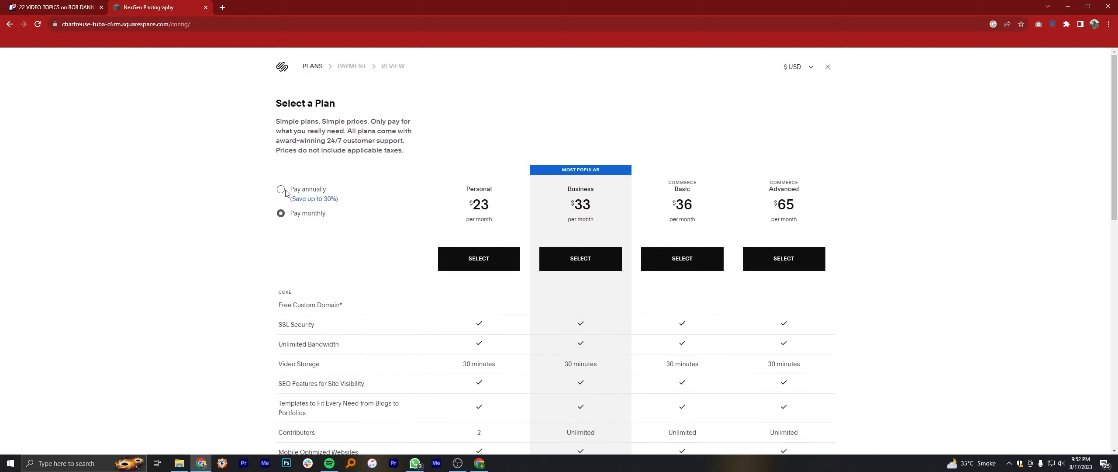